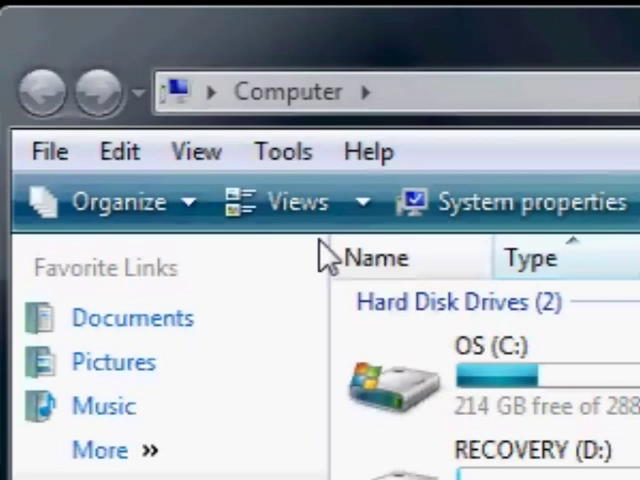
mouse_move(245, 260)
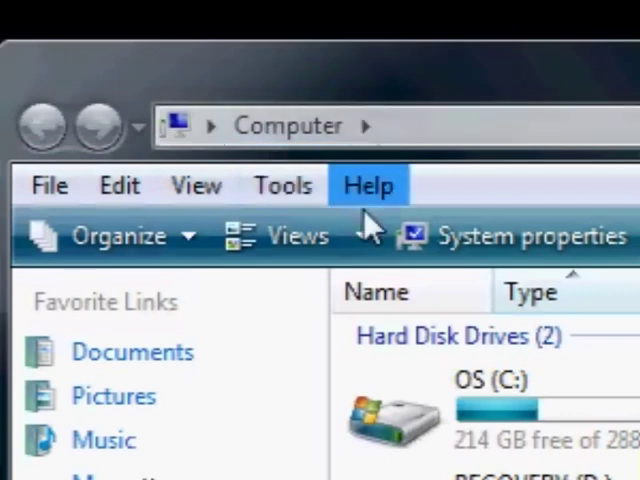
mouse_move(283, 186)
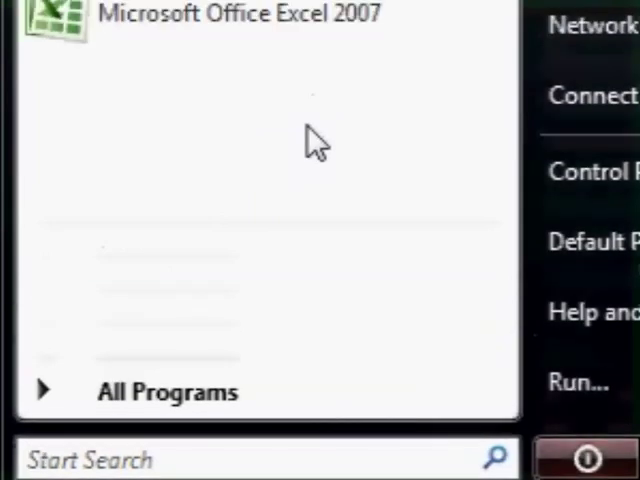
mouse_move(225, 360)
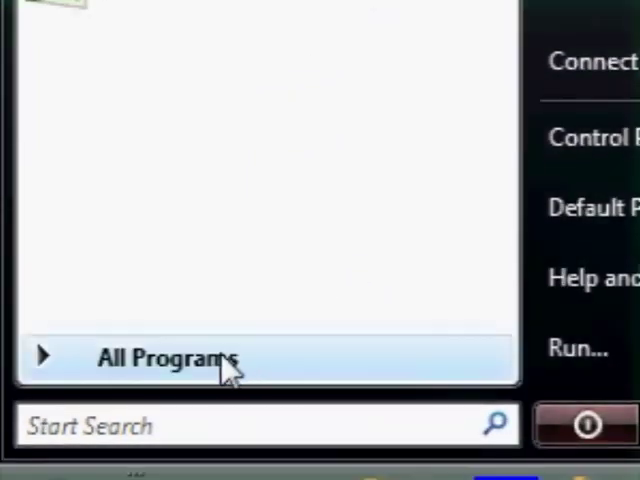
Launch Paint from the Start menu's All Programs > Accessories folder
left_click(165, 358)
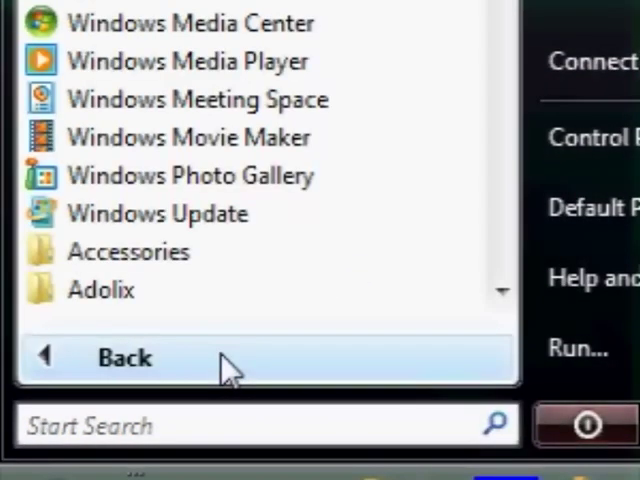
scroll("up", 3)
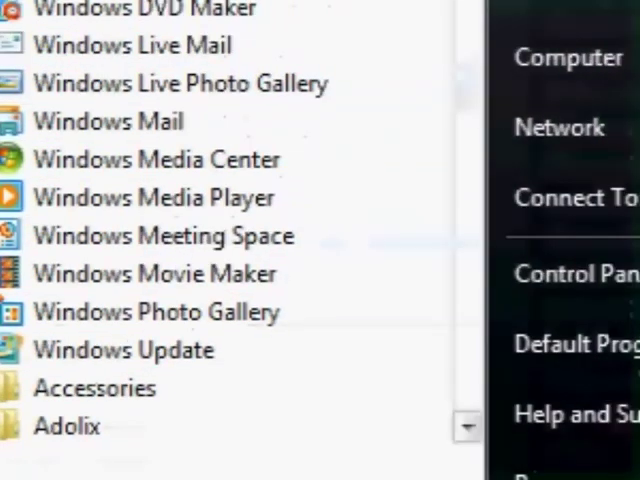
scroll("down", 3)
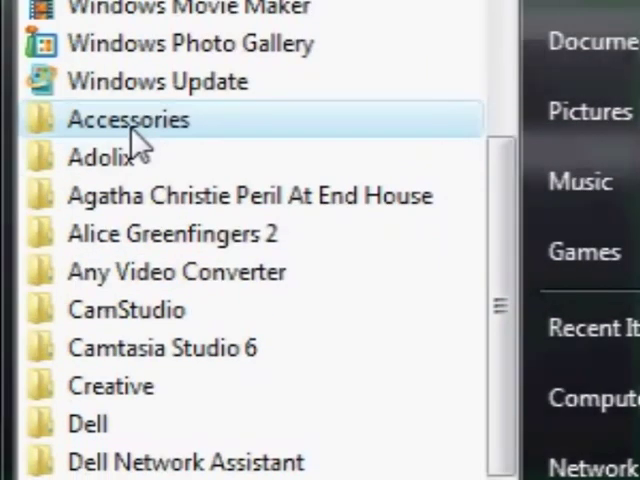
left_click(128, 118)
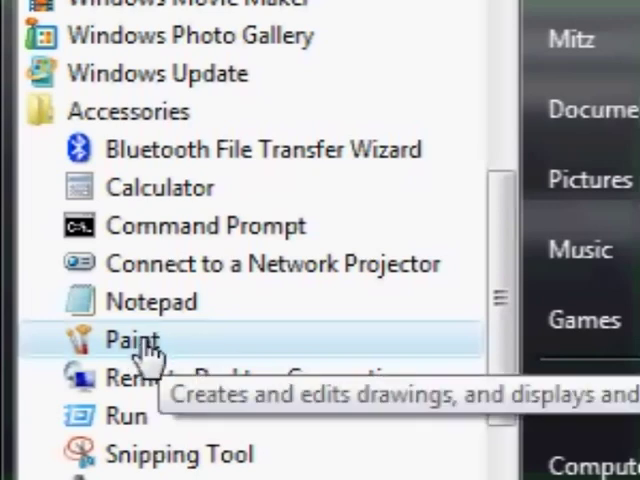
left_click(128, 340)
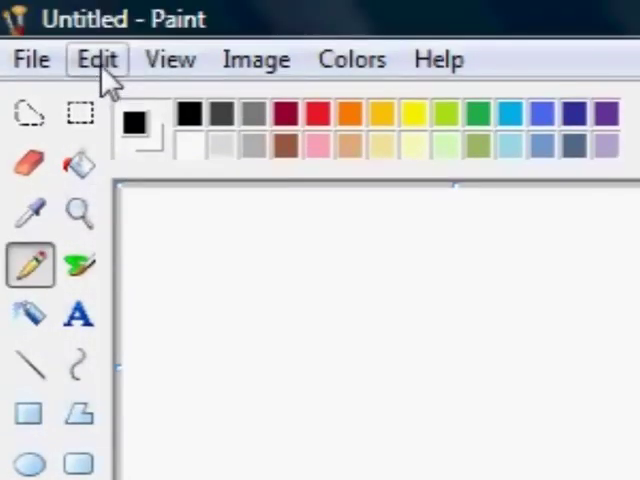
Open Paint's Edit menu on the blank picture to look for Paste
left_click(96, 59)
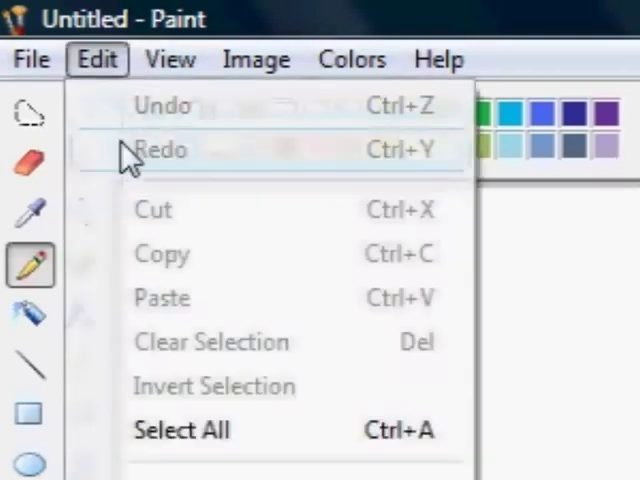
mouse_move(180, 298)
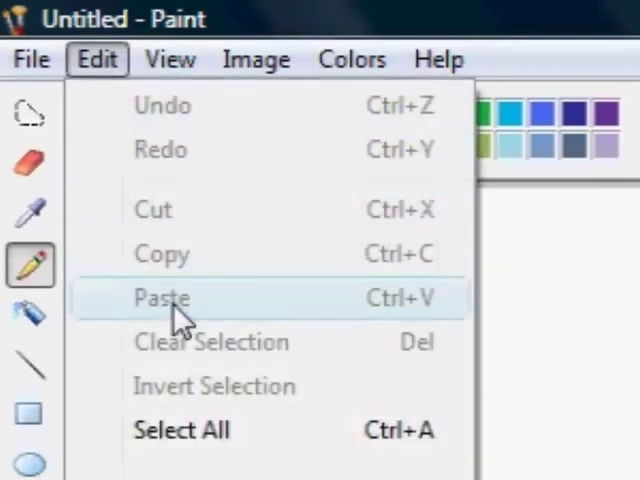
mouse_move(160, 254)
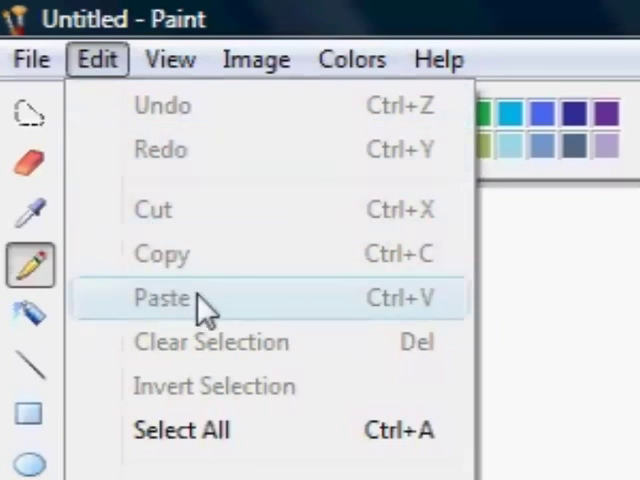
mouse_move(360, 312)
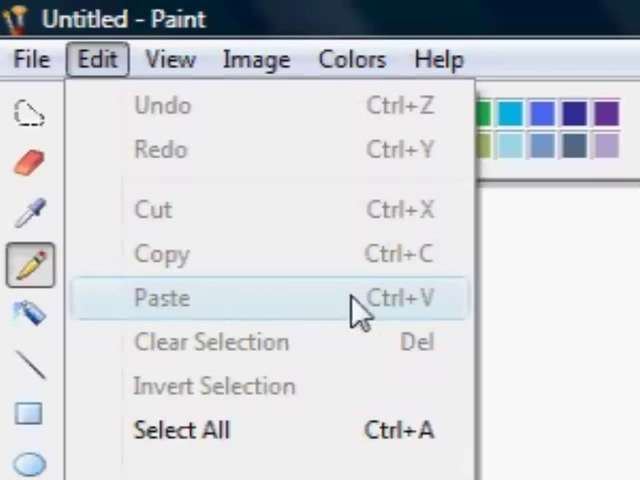
mouse_move(332, 320)
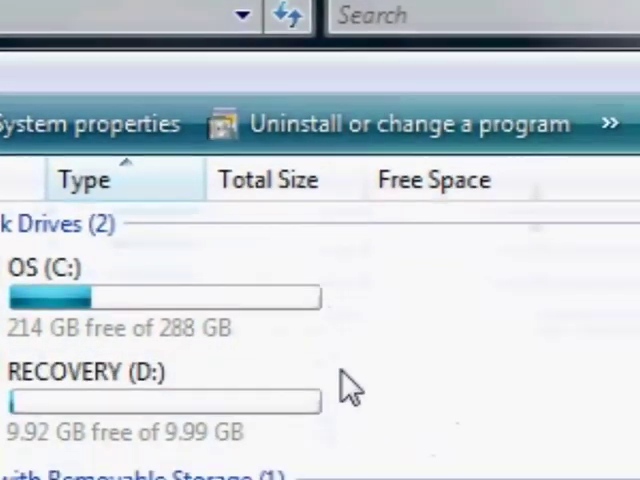
Bring the open Paint window forward while scrolling the Computer drives window
scroll("down", 3)
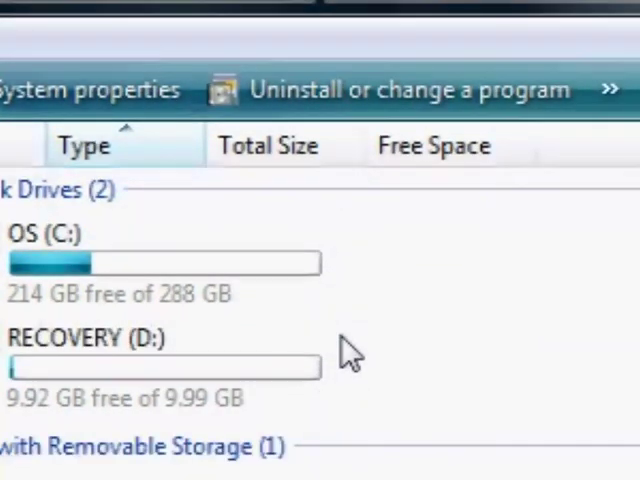
scroll("down", 3)
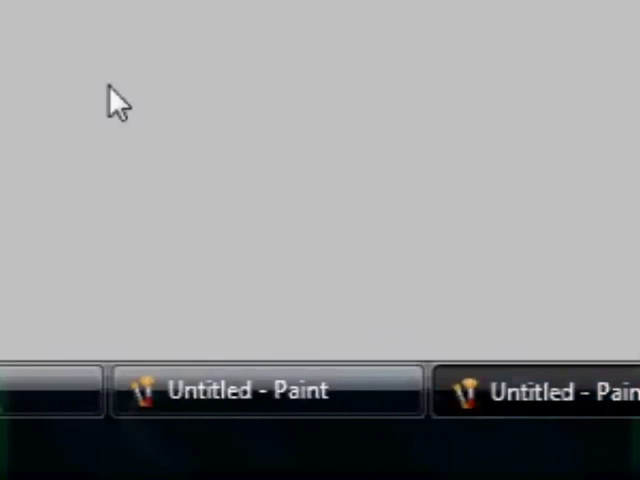
left_click(95, 59)
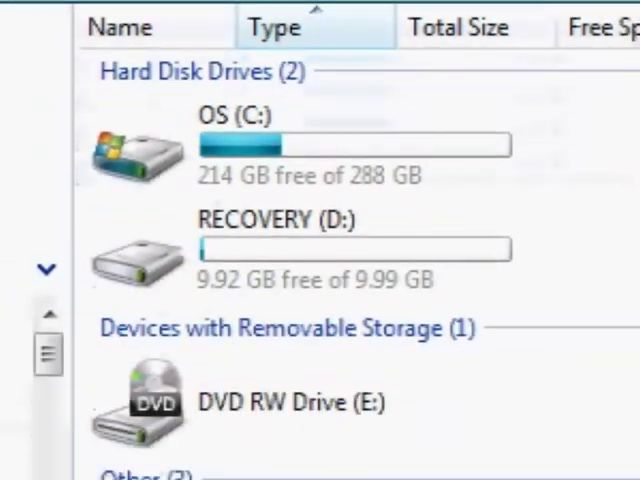
scroll("down", 3)
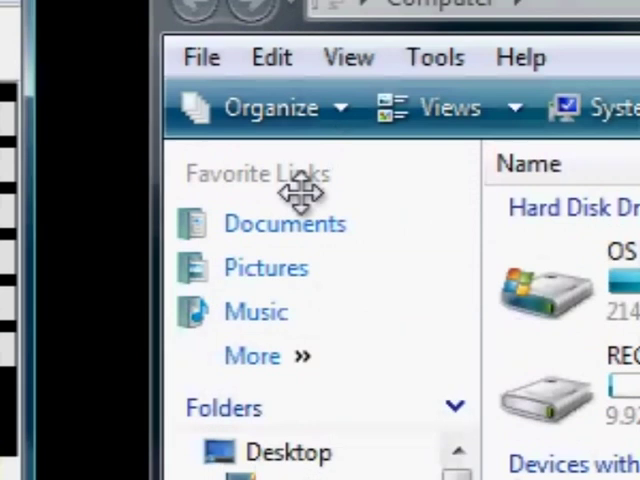
mouse_move(283, 223)
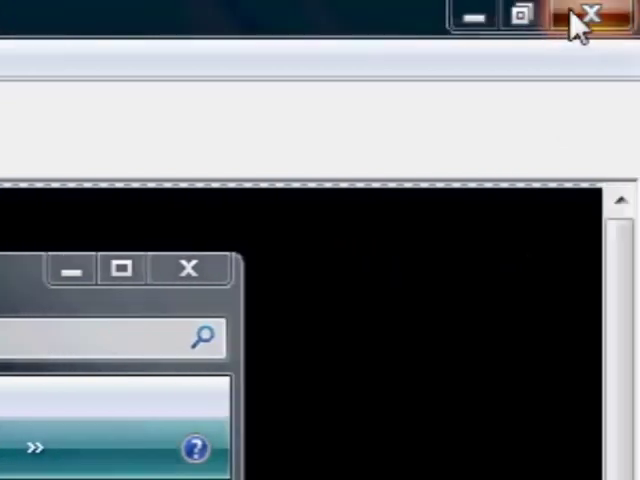
Close the Paint window holding the captured screenshot
left_click(589, 16)
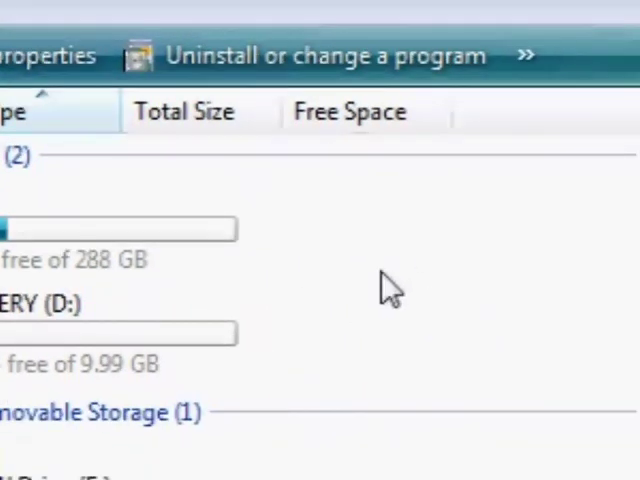
mouse_move(358, 311)
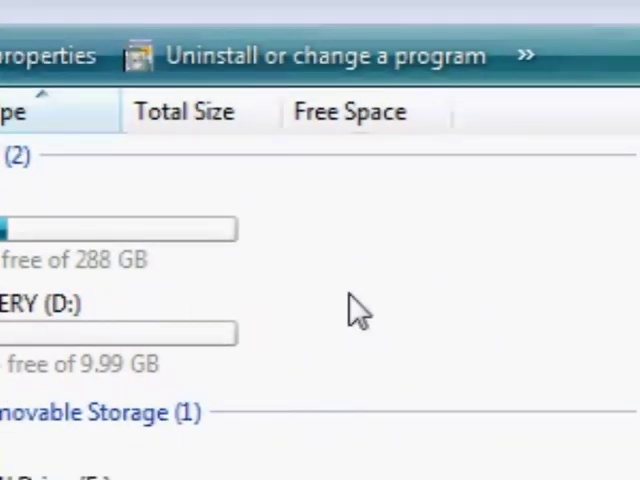
mouse_move(318, 288)
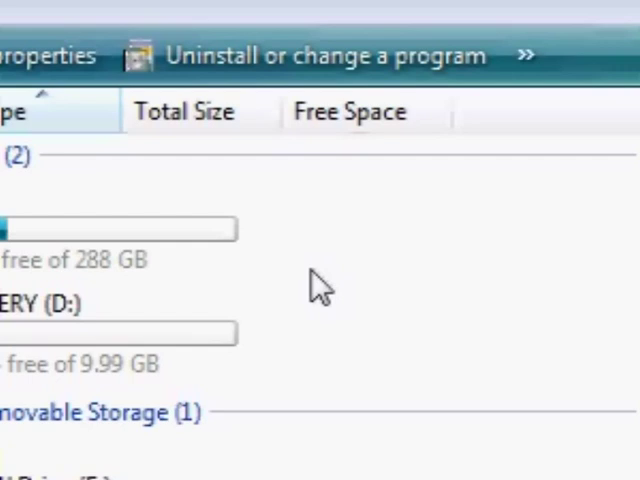
mouse_move(167, 378)
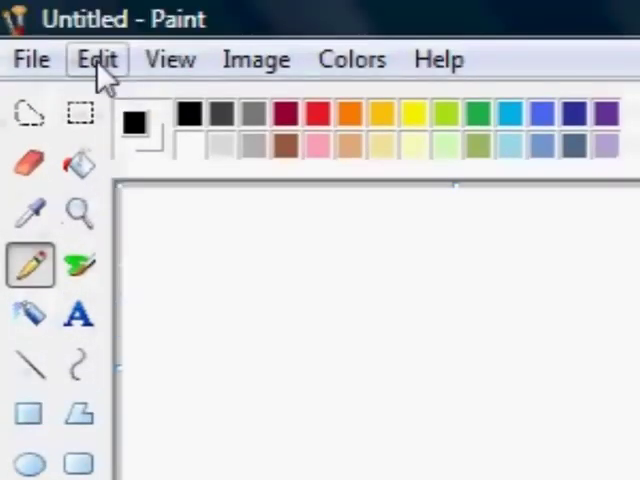
Open the Edit menu in the untitled Paint picture to paste the screenshot
left_click(96, 59)
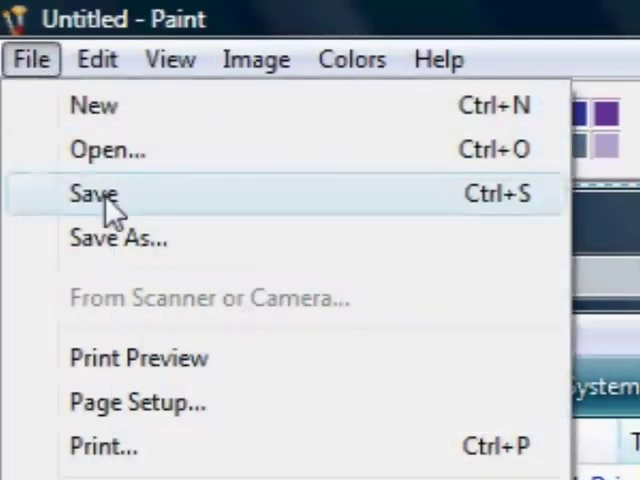
Save the picture as a JPEG file named my-computer
left_click(92, 193)
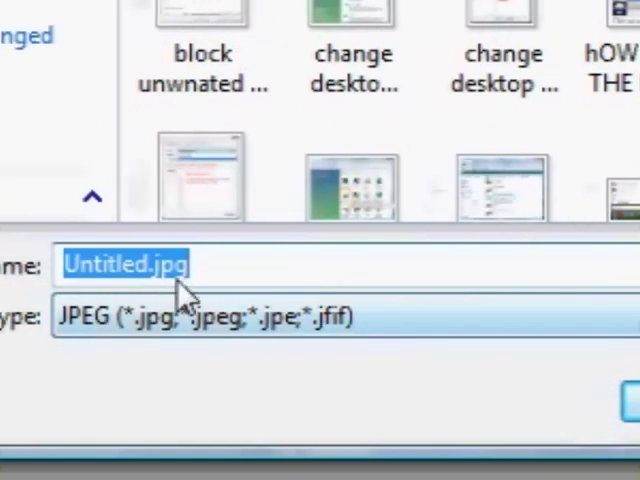
mouse_move(198, 288)
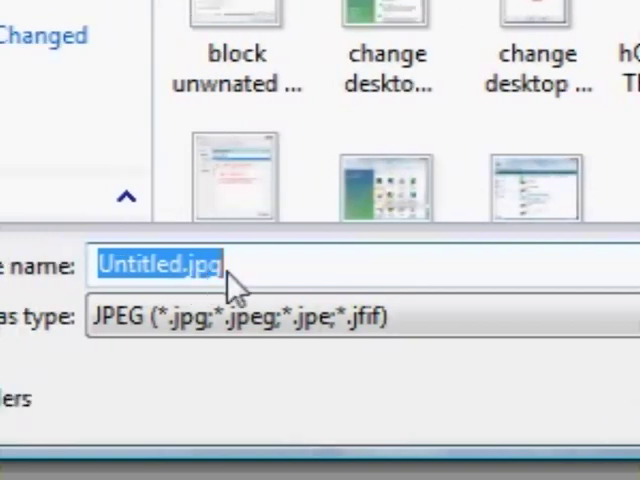
mouse_move(220, 290)
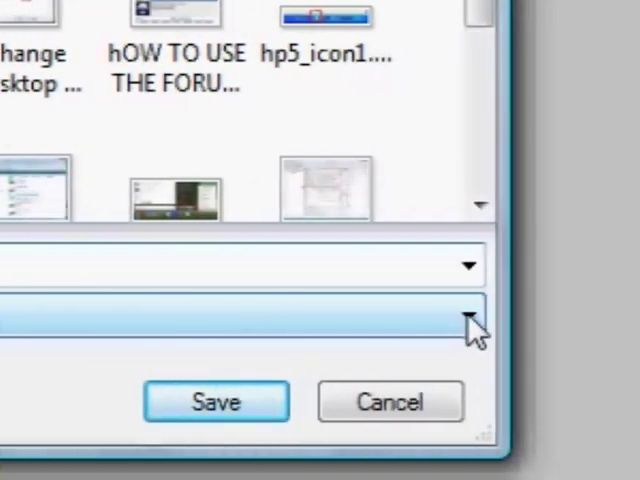
left_click(470, 315)
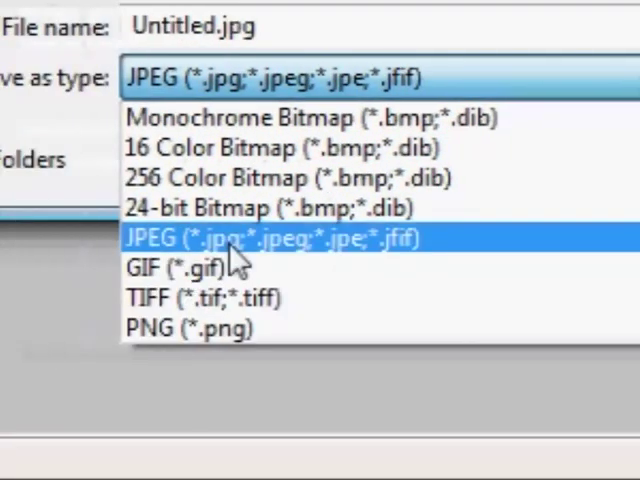
mouse_move(240, 260)
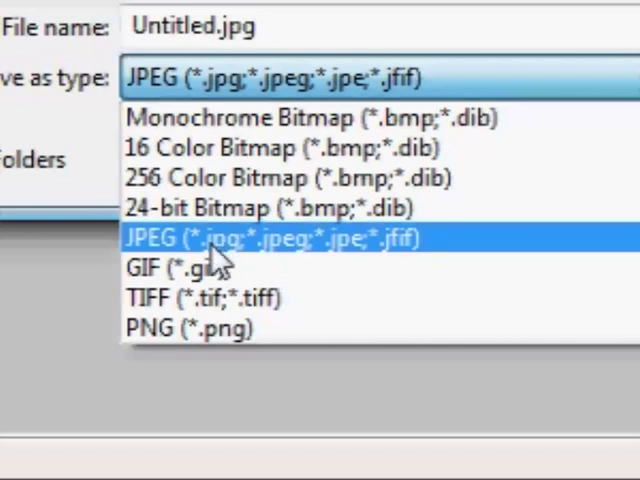
left_click(280, 240)
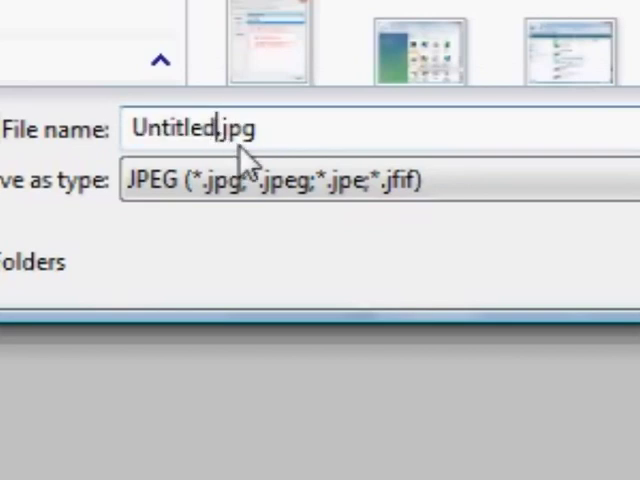
mouse_move(225, 140)
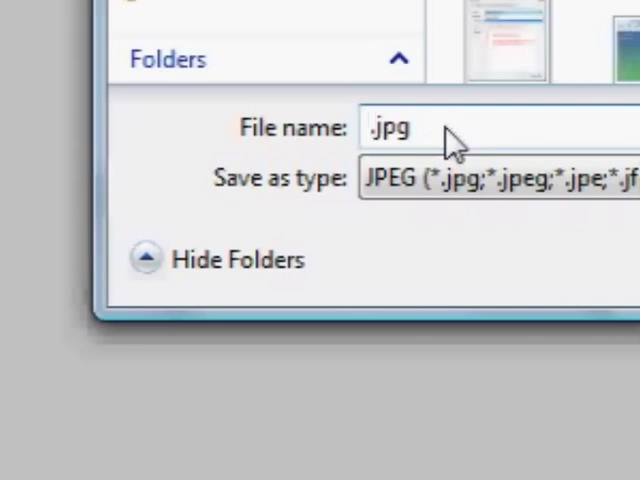
type("my-")
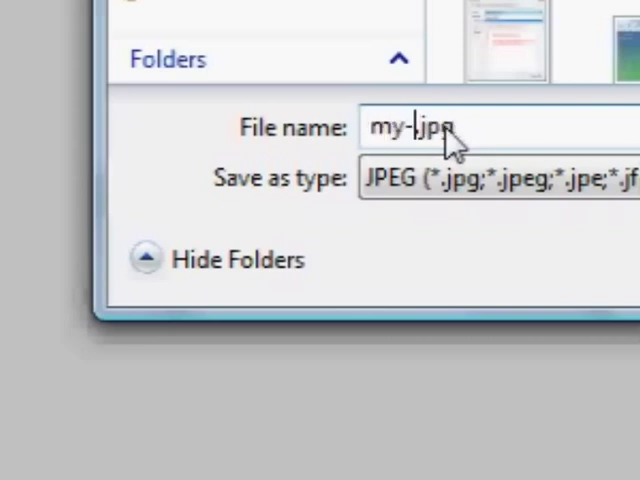
type("compu")
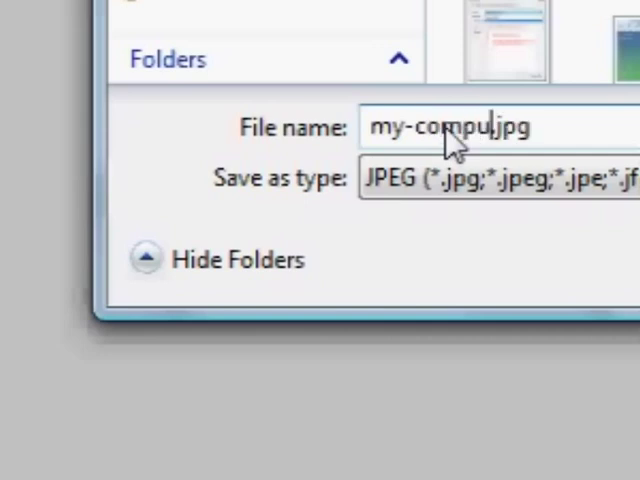
type("ter")
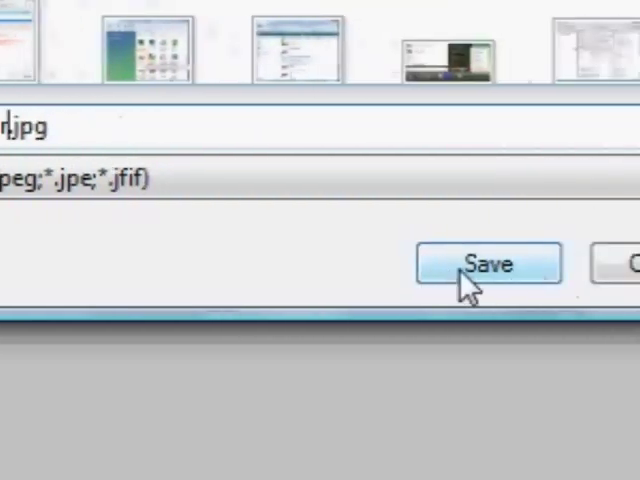
left_click(488, 263)
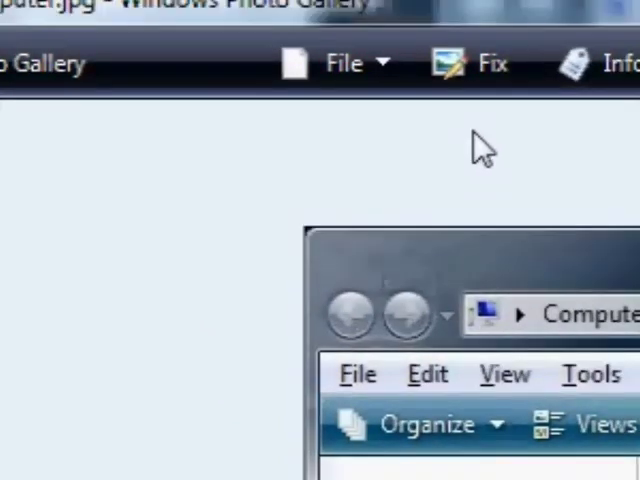
mouse_move(475, 185)
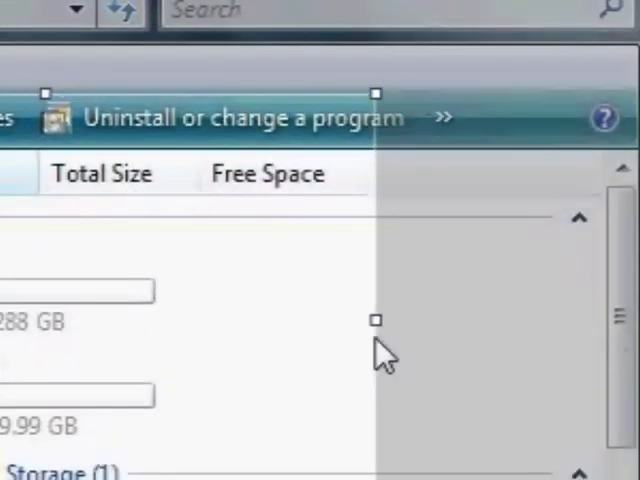
Extend the Photo Gallery crop frame down the drive list to the DVD drive
scroll("down", 3)
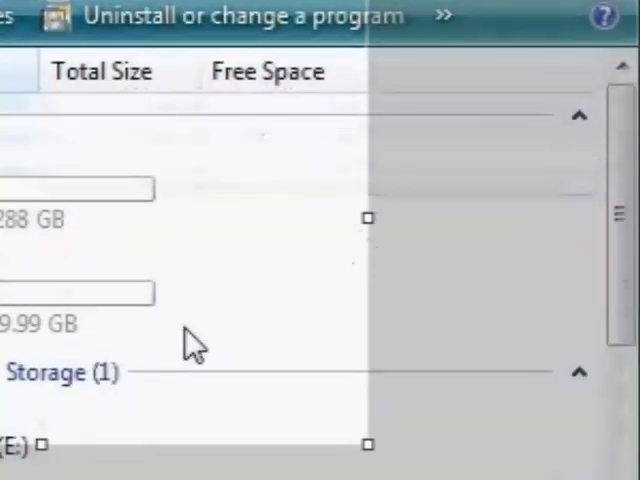
scroll("down", 3)
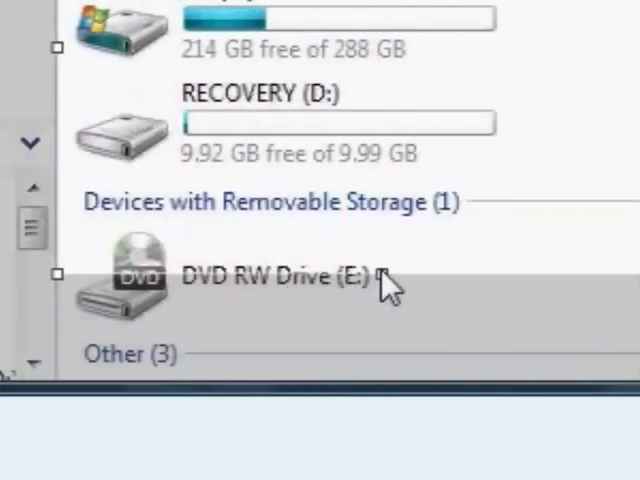
mouse_move(390, 355)
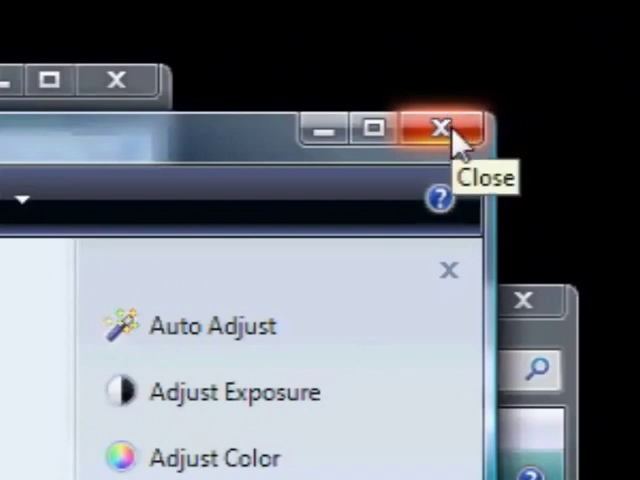
Close Photo Gallery and check the cropped 323 x 258 my-computer.jpg in Explorer
left_click(439, 128)
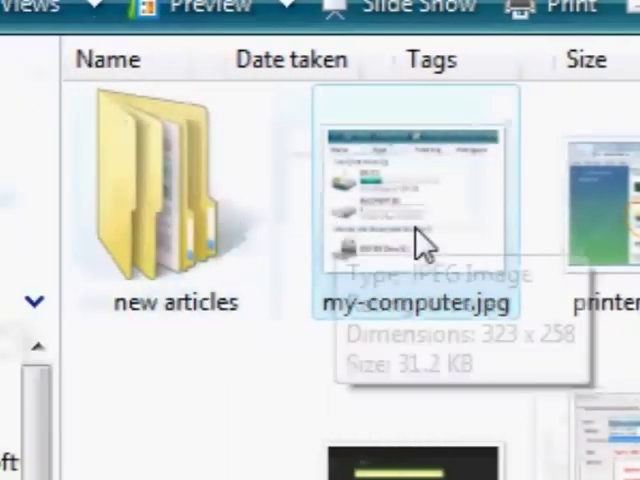
mouse_move(475, 325)
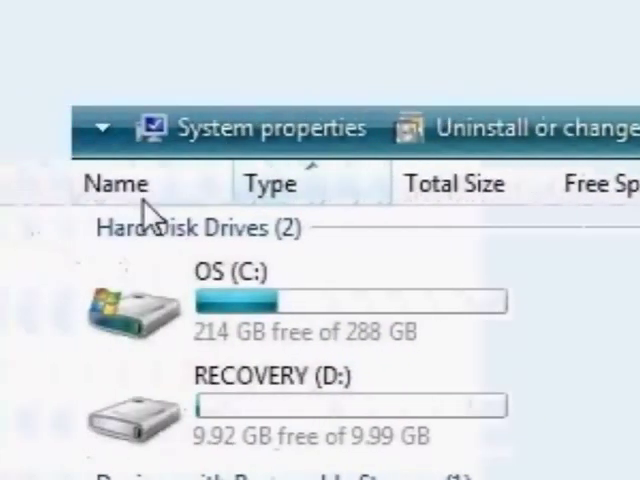
scroll("down", 3)
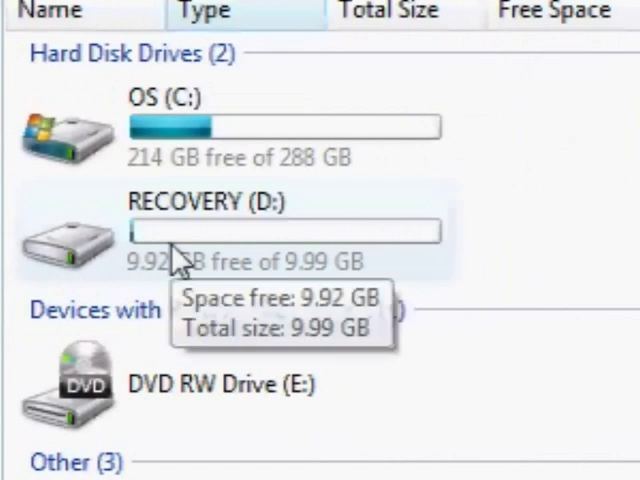
mouse_move(370, 355)
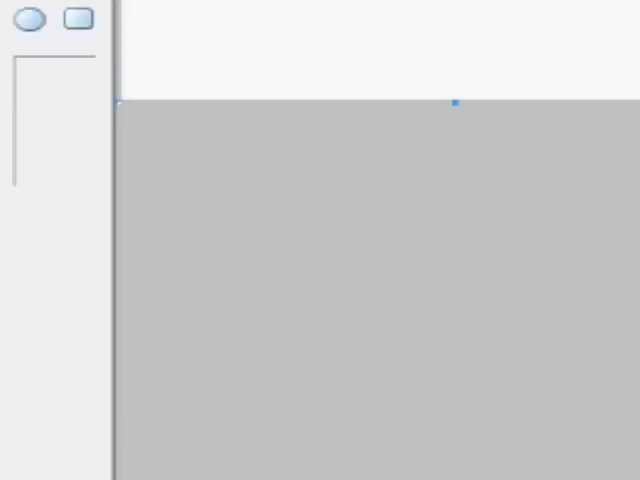
Browse Paint's Open dialog to the Pictures folder showing my-computer.jpg
left_click(96, 59)
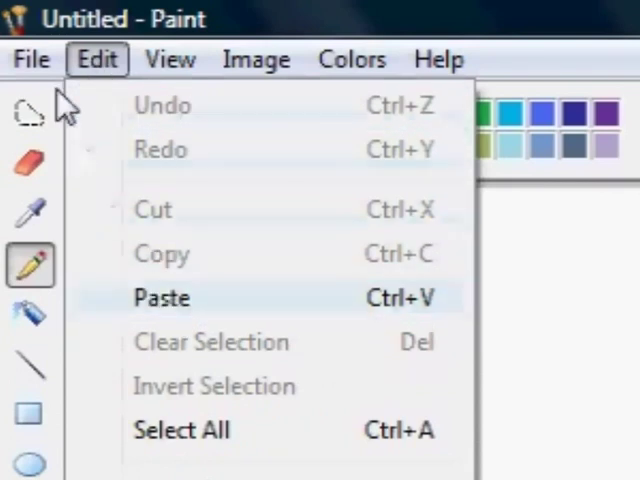
left_click(31, 59)
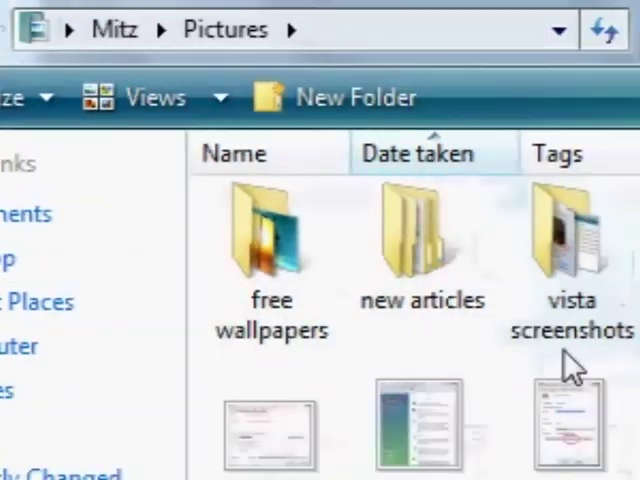
scroll("down", 3)
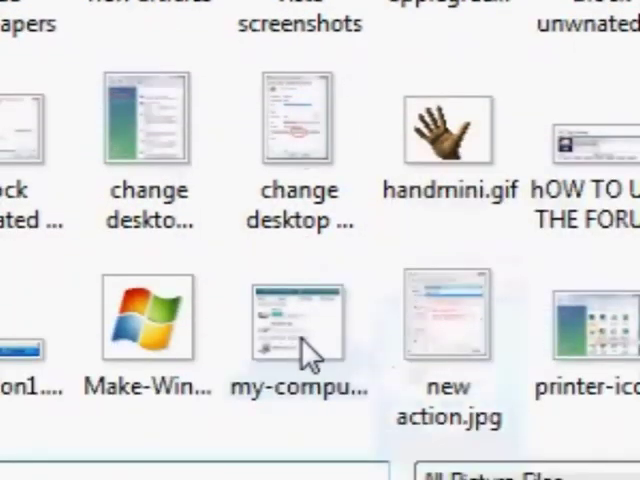
mouse_move(325, 350)
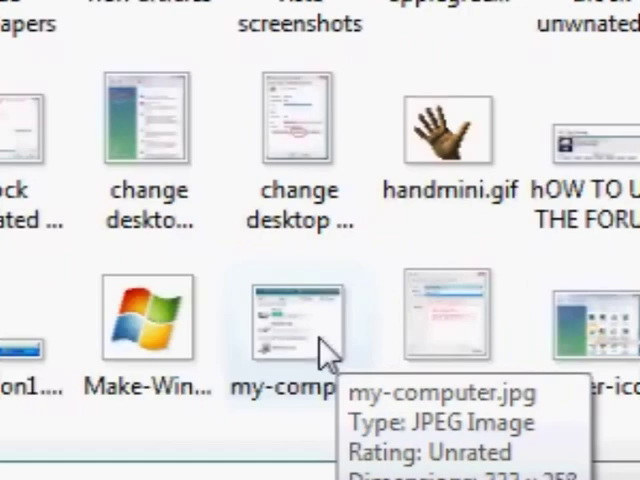
Open my-computer.jpg and mark it in red: circle Name and DVD, arrow OS, cross RECOVERY
double_click(297, 325)
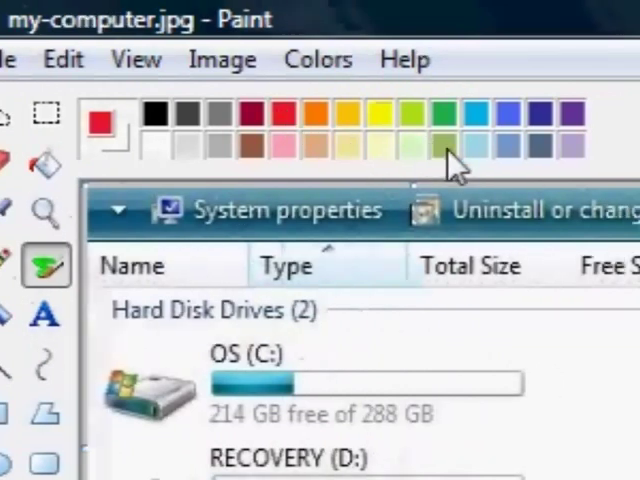
scroll("down", 3)
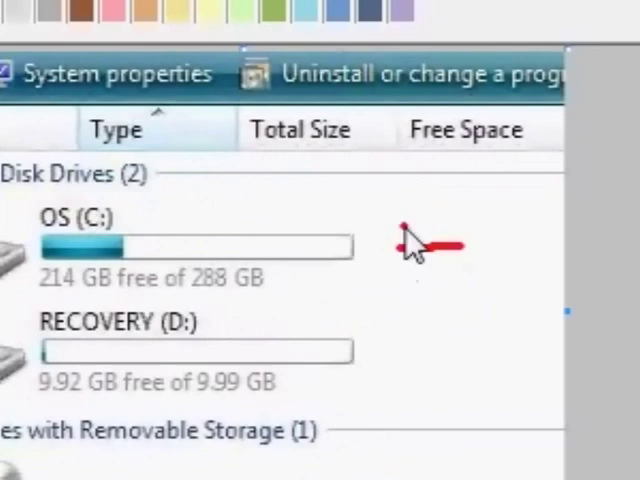
scroll("down", 3)
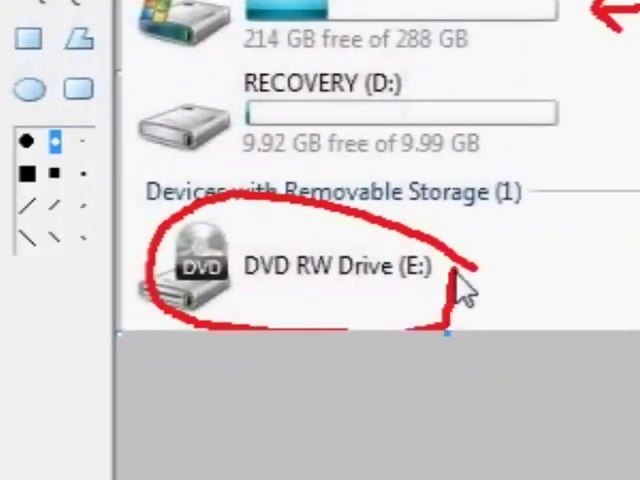
scroll("up", 3)
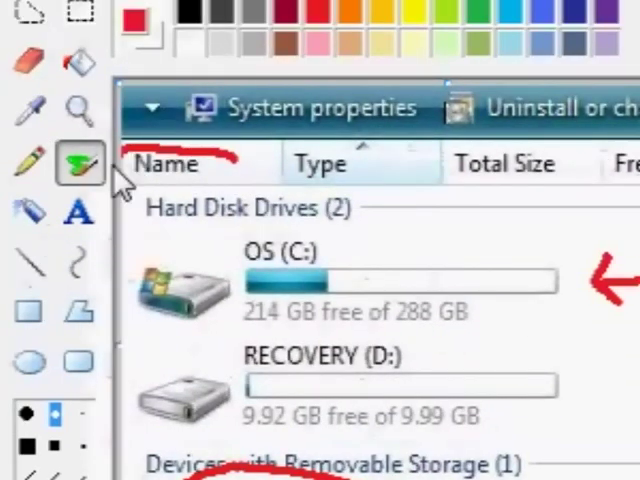
scroll("down", 3)
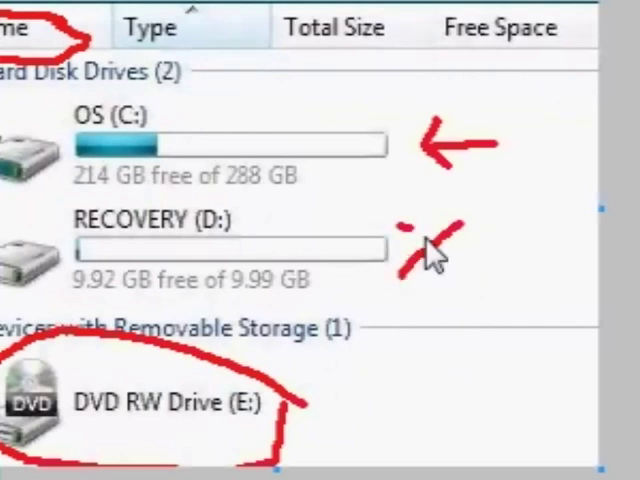
scroll("down", 3)
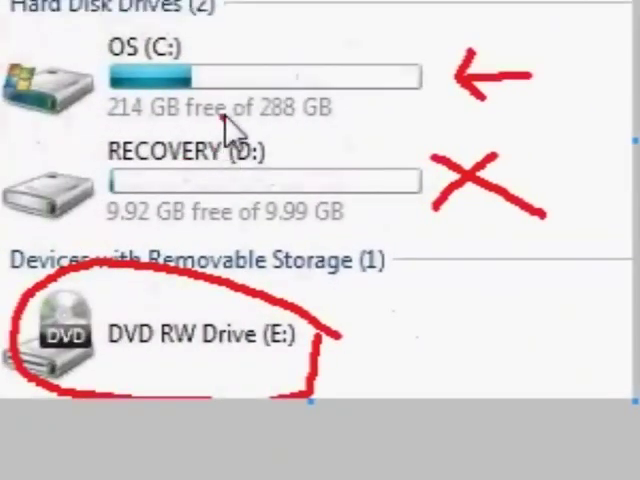
scroll("up", 3)
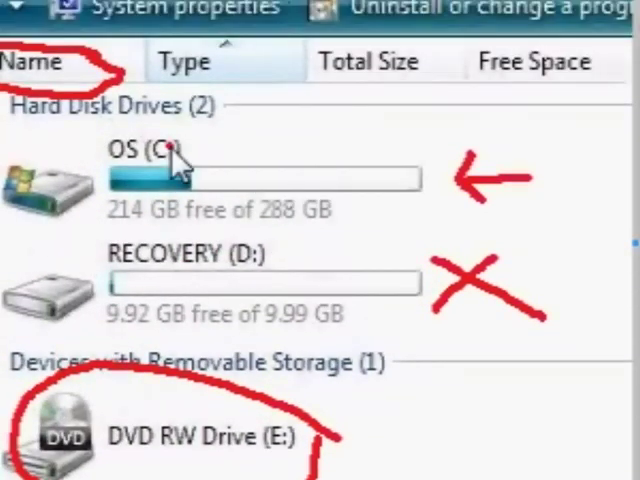